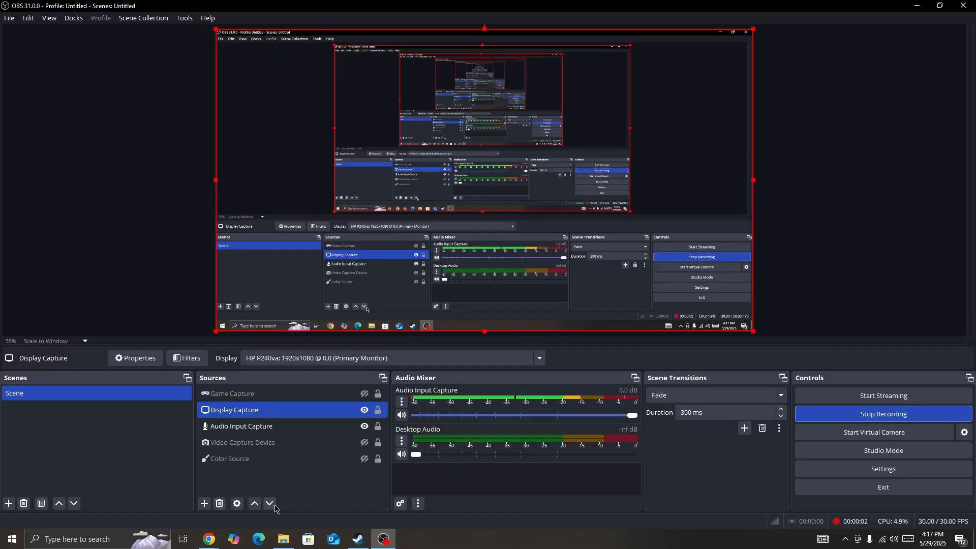
- Bring Chrome's NVIDIA driver download page to the front
left_click(208, 538)
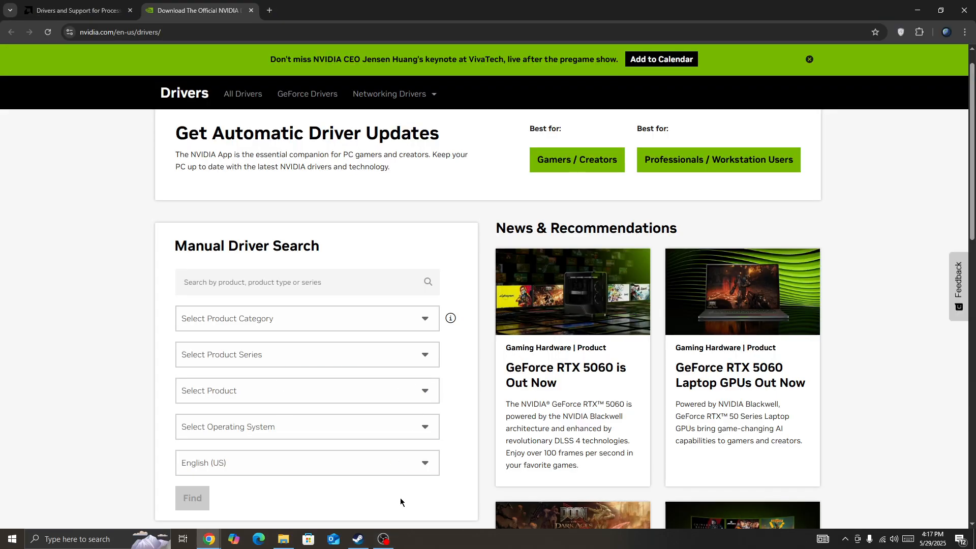
left_click(357, 539)
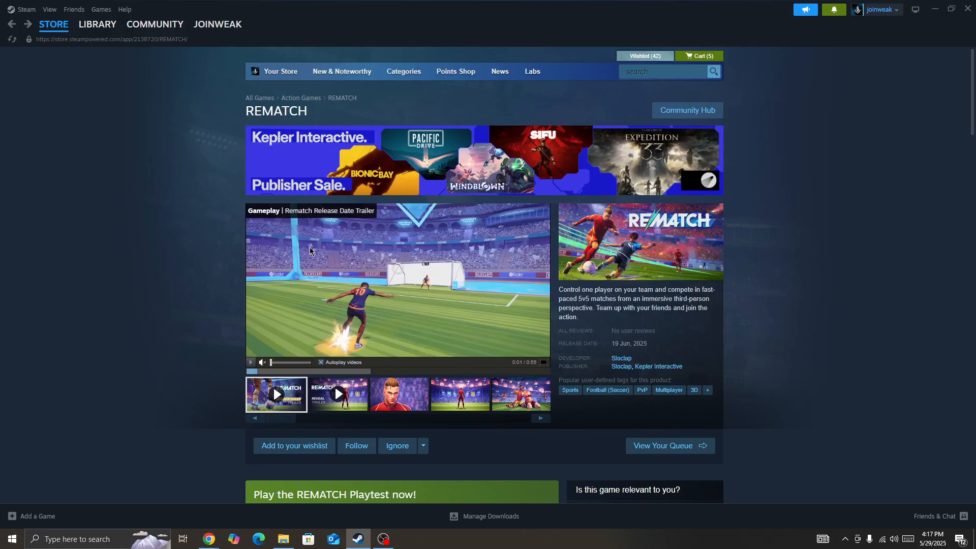
mouse_move(316, 250)
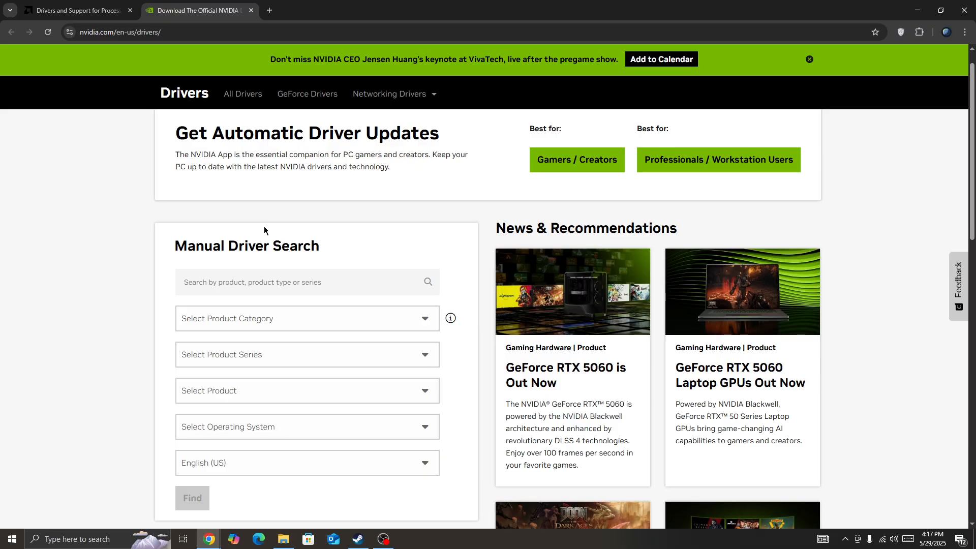
scroll("up", 3)
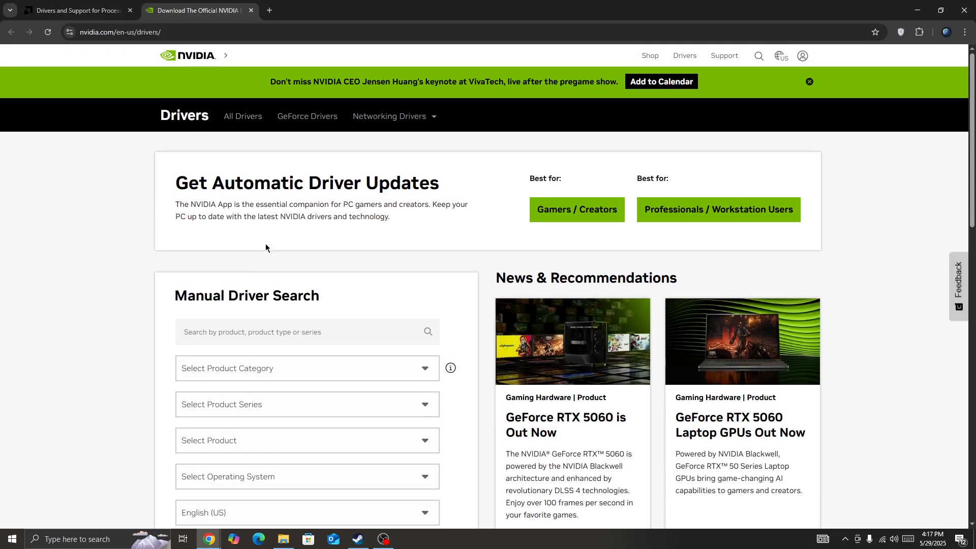
mouse_move(474, 224)
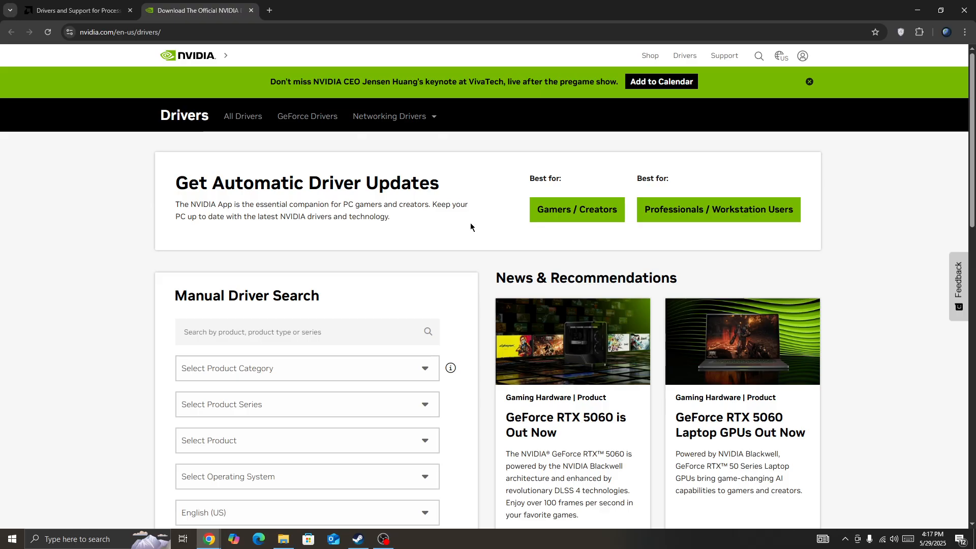
scroll("down", 3)
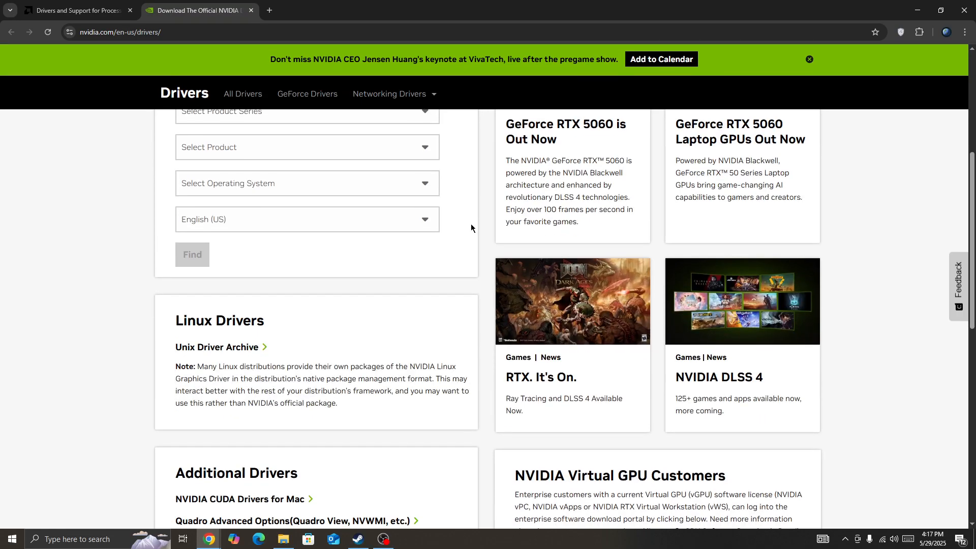
scroll("up", 3)
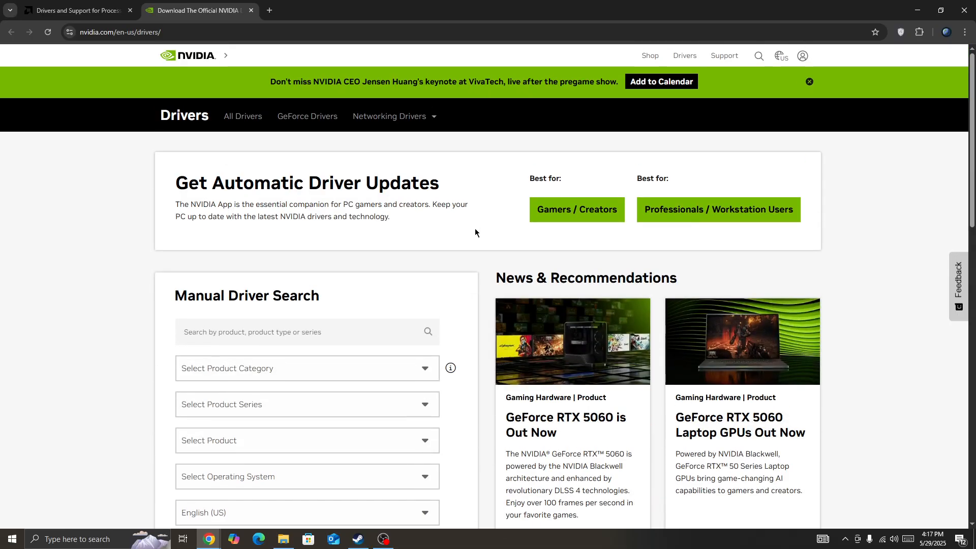
- Look over AMD's Drivers and Support page, then start a new tab searching 'mico'
left_click(75, 10)
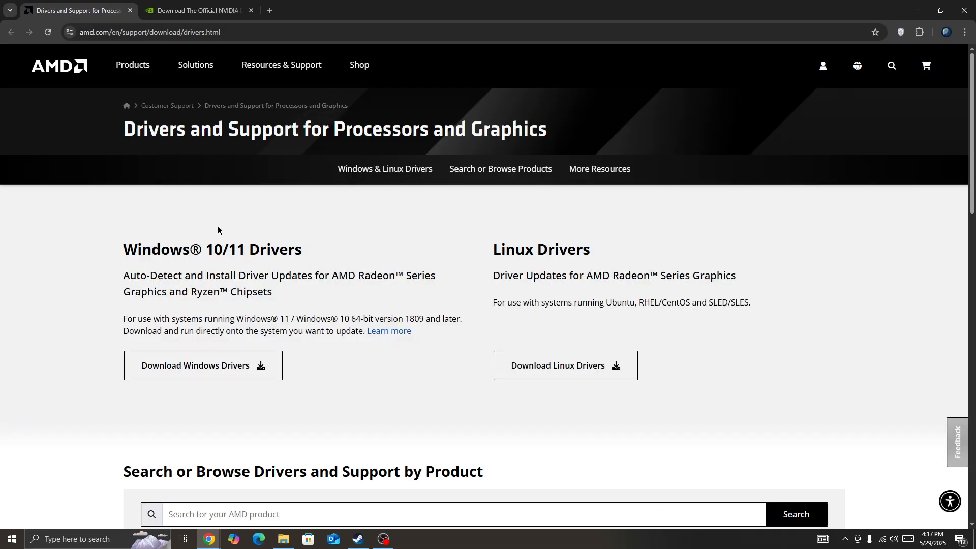
mouse_move(222, 230)
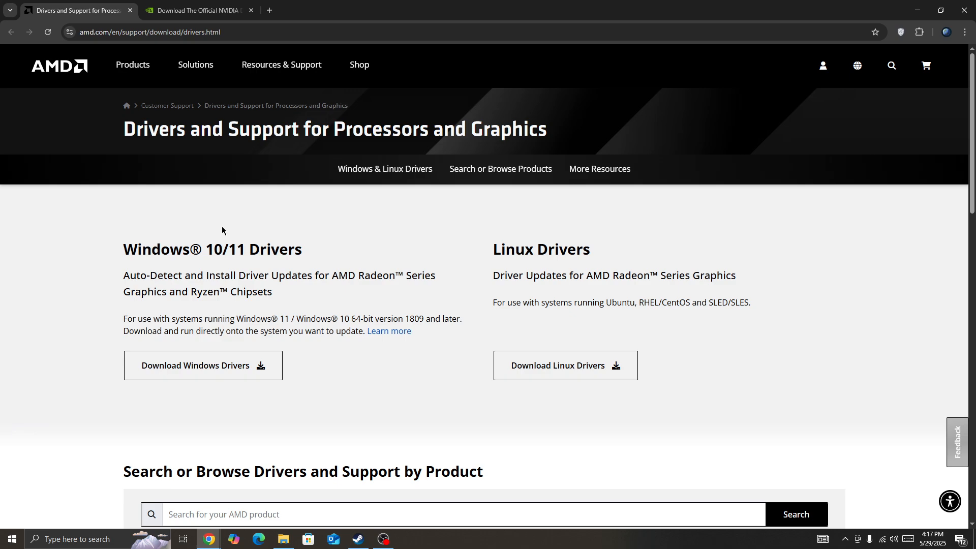
left_click(390, 10)
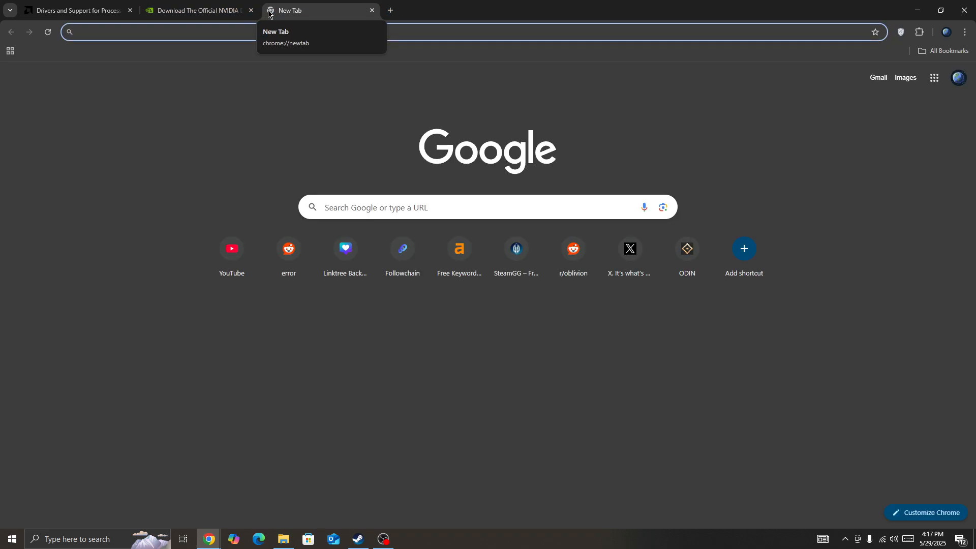
type("mico")
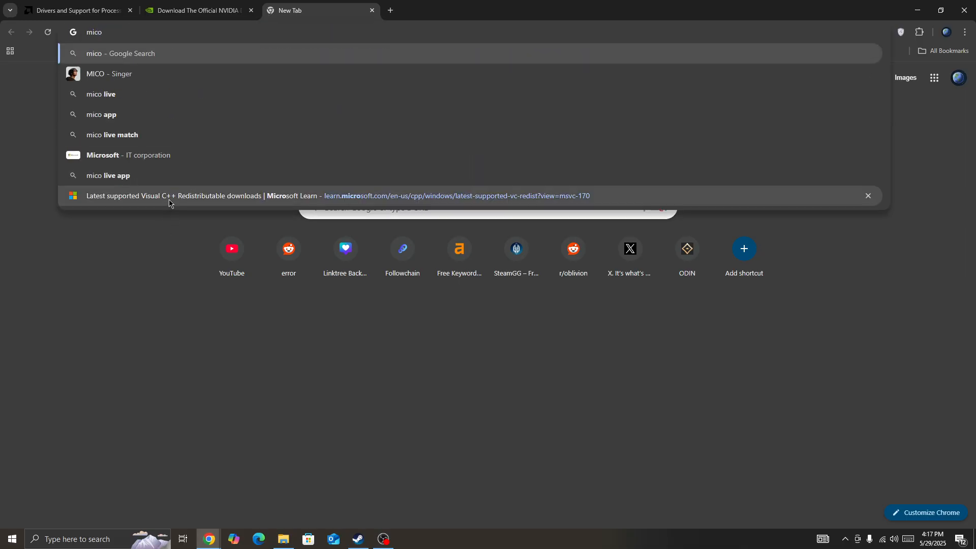
- Review the Visual C++ Redistributable x86/x64 download links, then return to Steam's REMATCH page
left_click(435, 195)
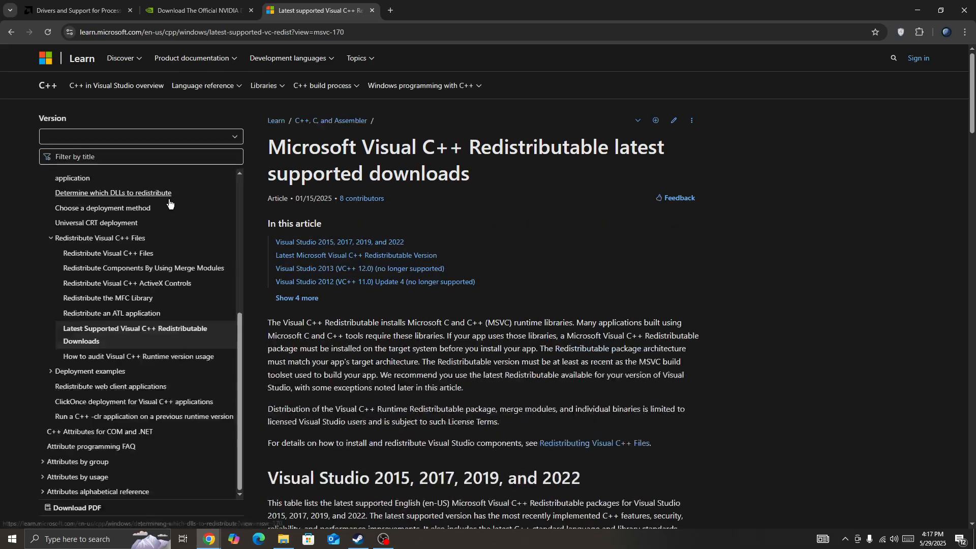
scroll("down", 3)
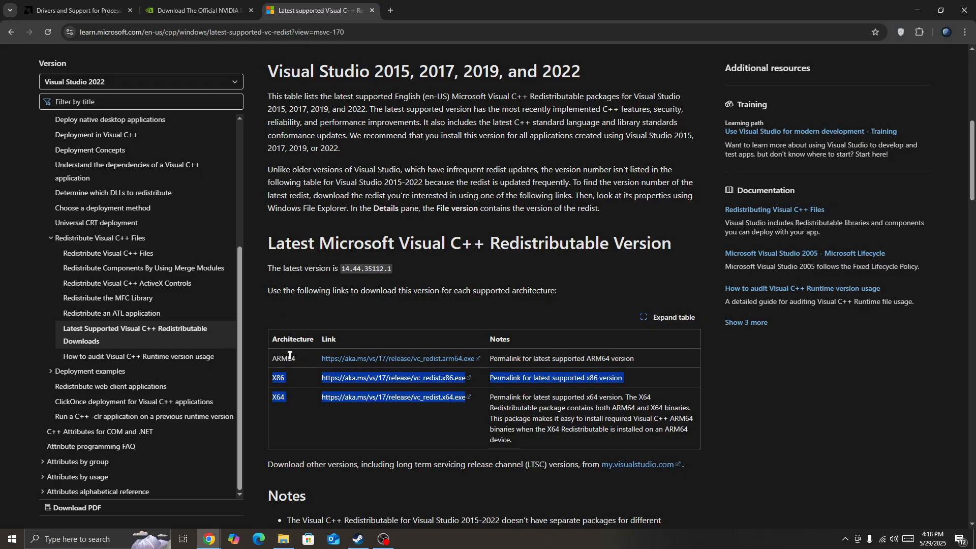
left_click(357, 541)
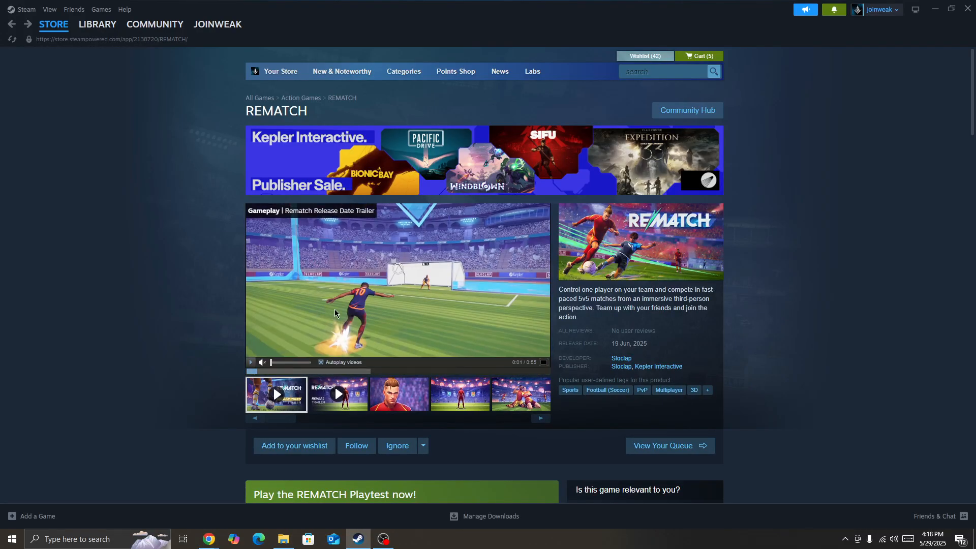
- Show the Start menu's Sleep, Shut down and Restart power options
left_click(10, 539)
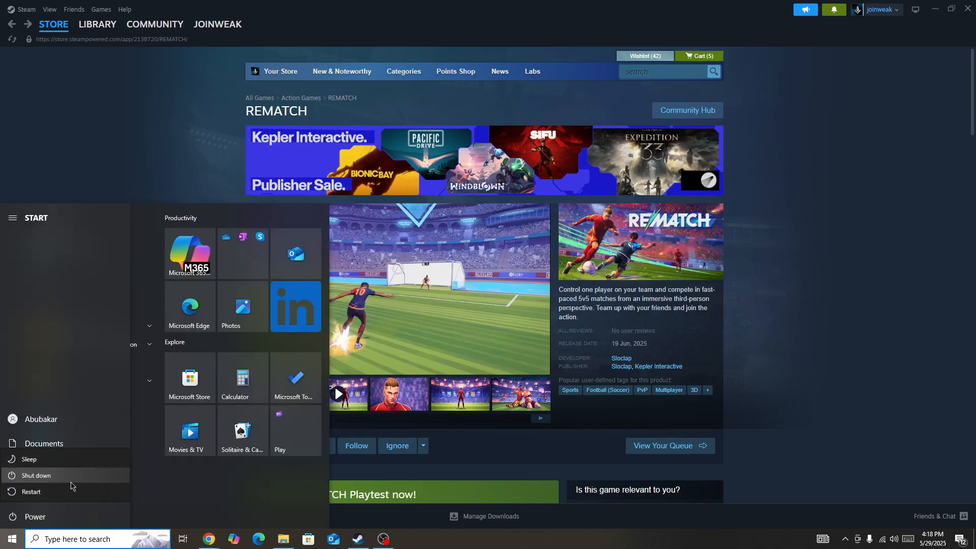
left_click(79, 169)
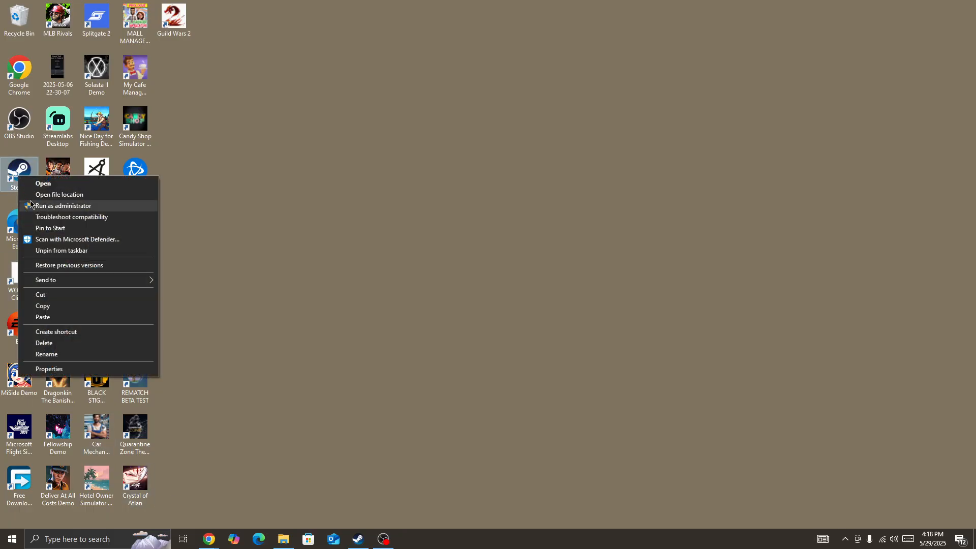
mouse_move(42, 213)
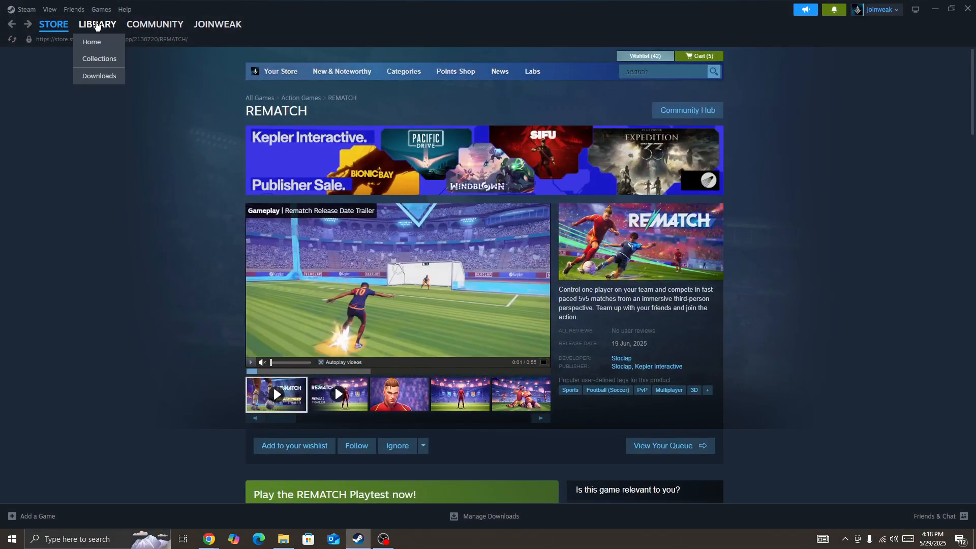
- Open the Library and right-click REMATCH BETA TEST to show its Play and Properties menu
left_click(99, 58)
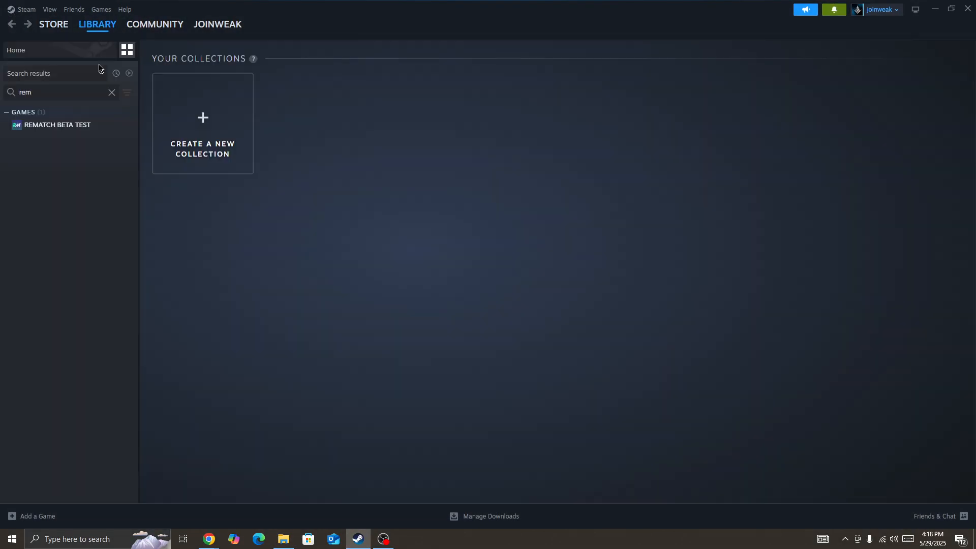
mouse_move(67, 128)
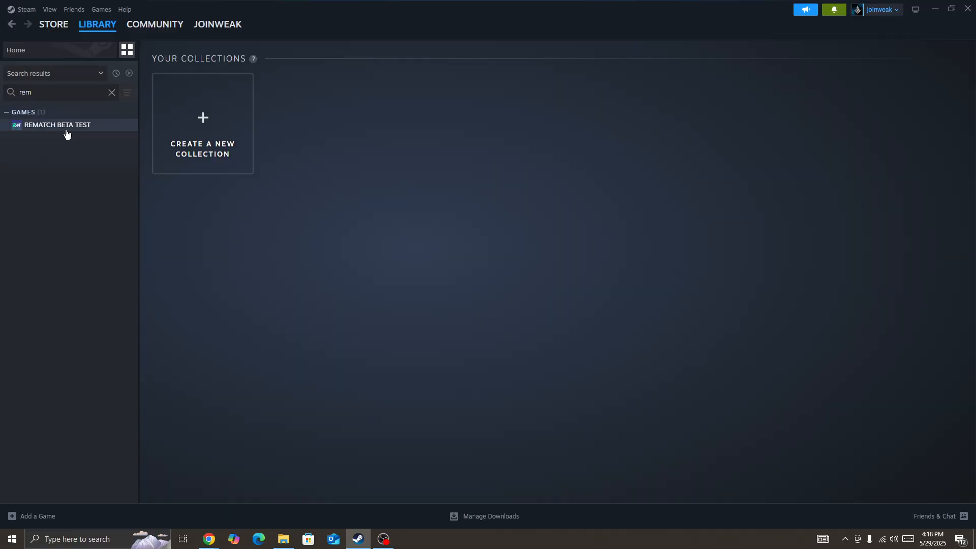
right_click(59, 124)
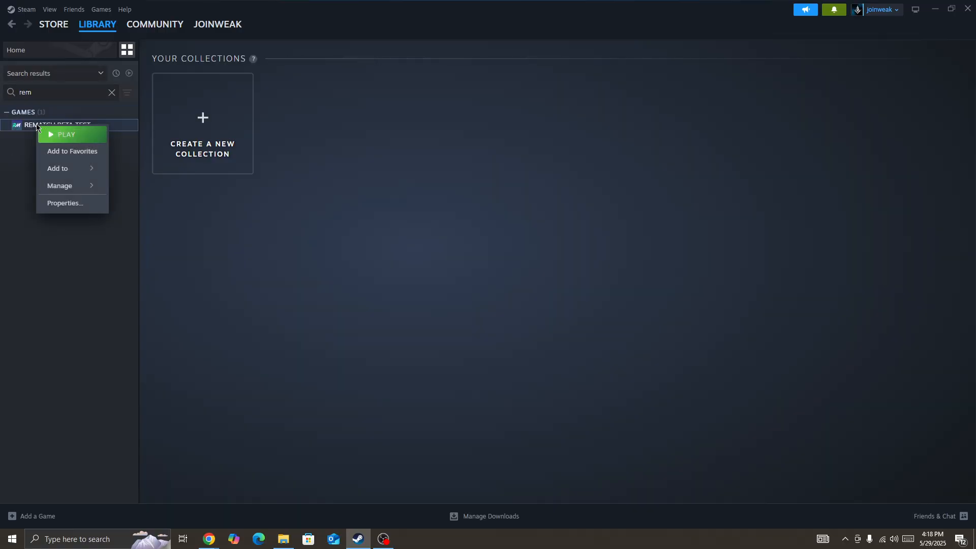
mouse_move(72, 203)
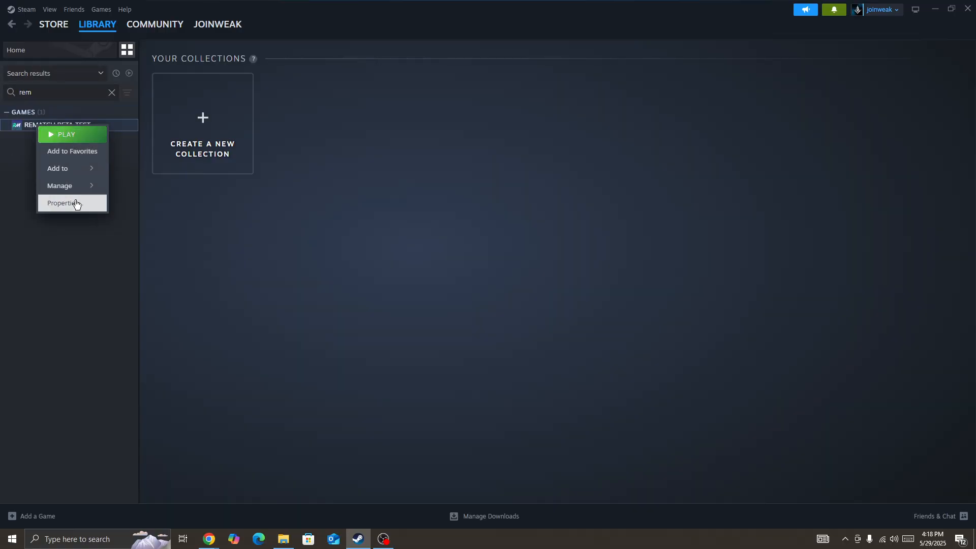
- View REMATCH BETA TEST's Installed Files properties (4.62 GB on D) and verify option, then close
left_click(61, 203)
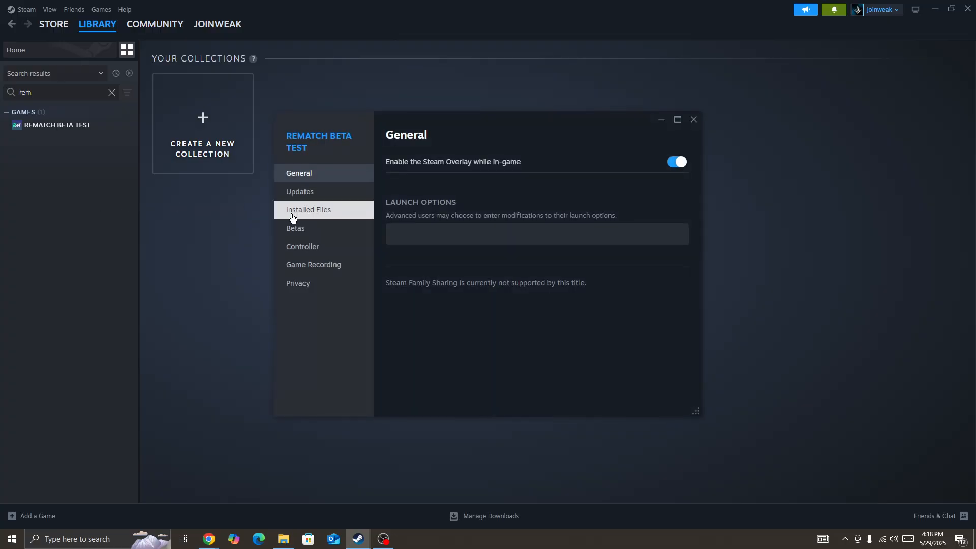
left_click(308, 210)
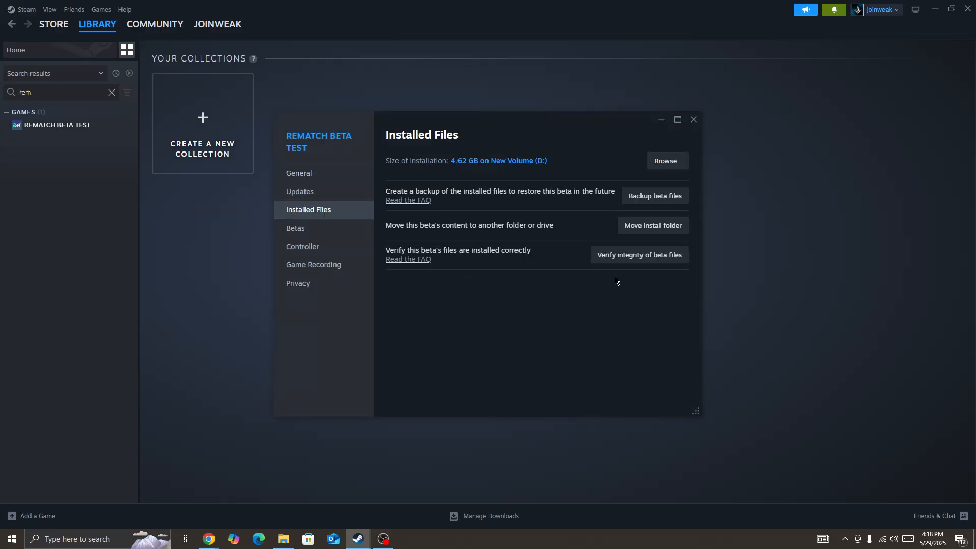
mouse_move(681, 132)
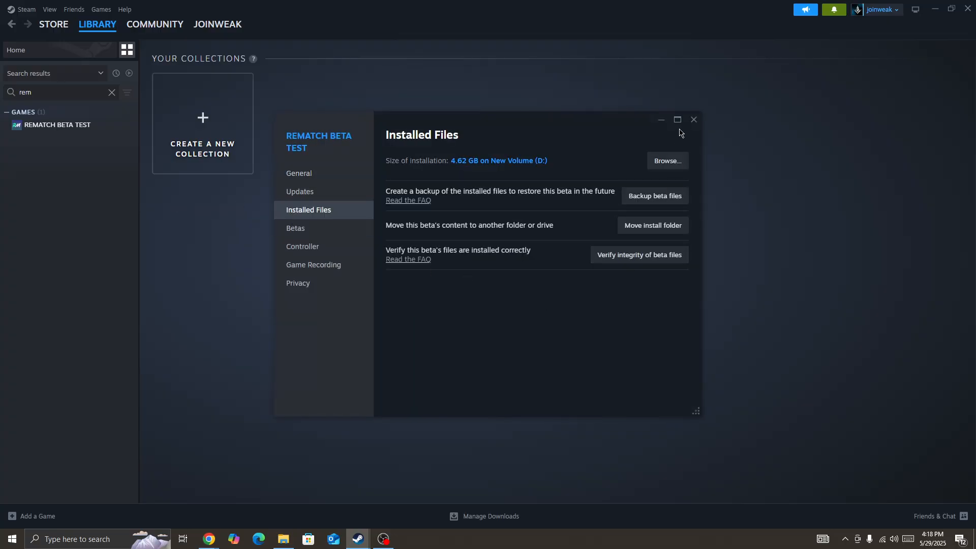
left_click(693, 119)
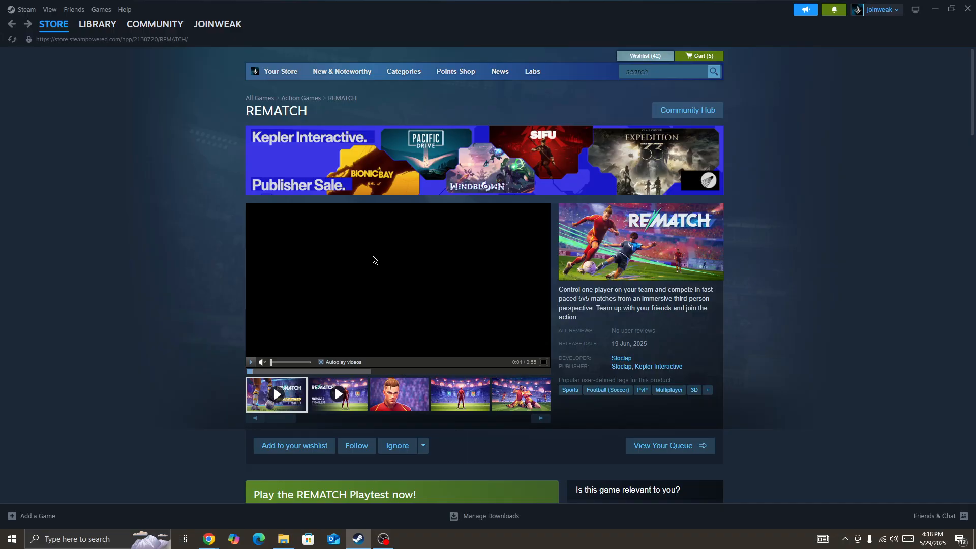
mouse_move(400, 300)
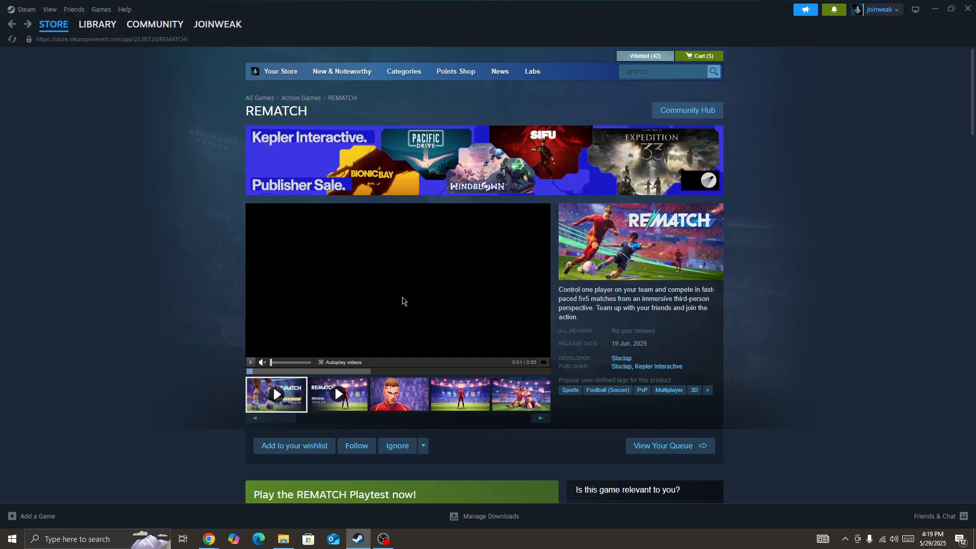
mouse_move(377, 516)
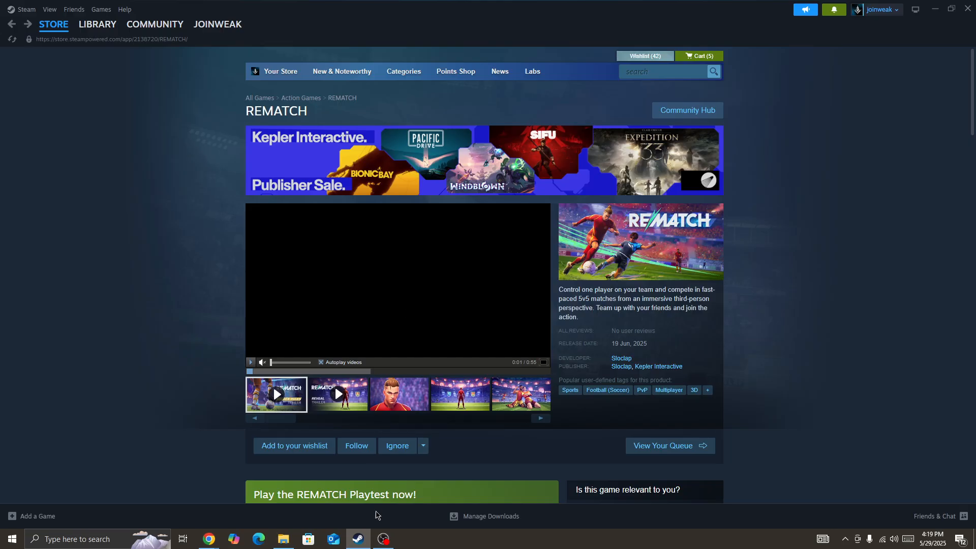